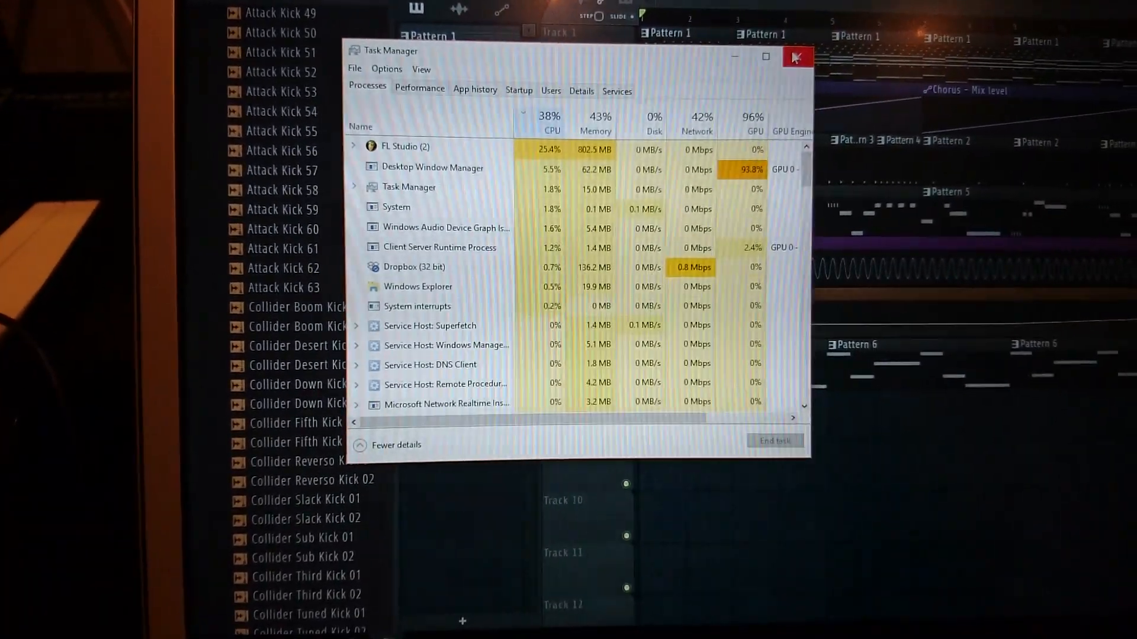
- Expand FL Studio (2) in Task Manager to show its FL Studio and ilbridge (32 bit) processes
click(354, 146)
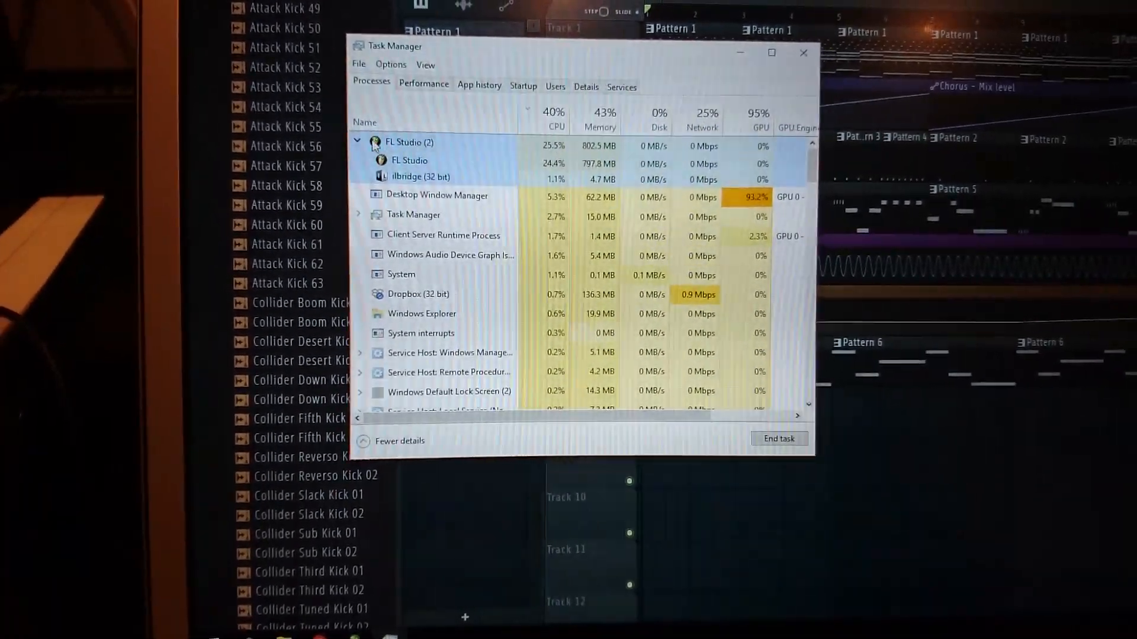
click(803, 52)
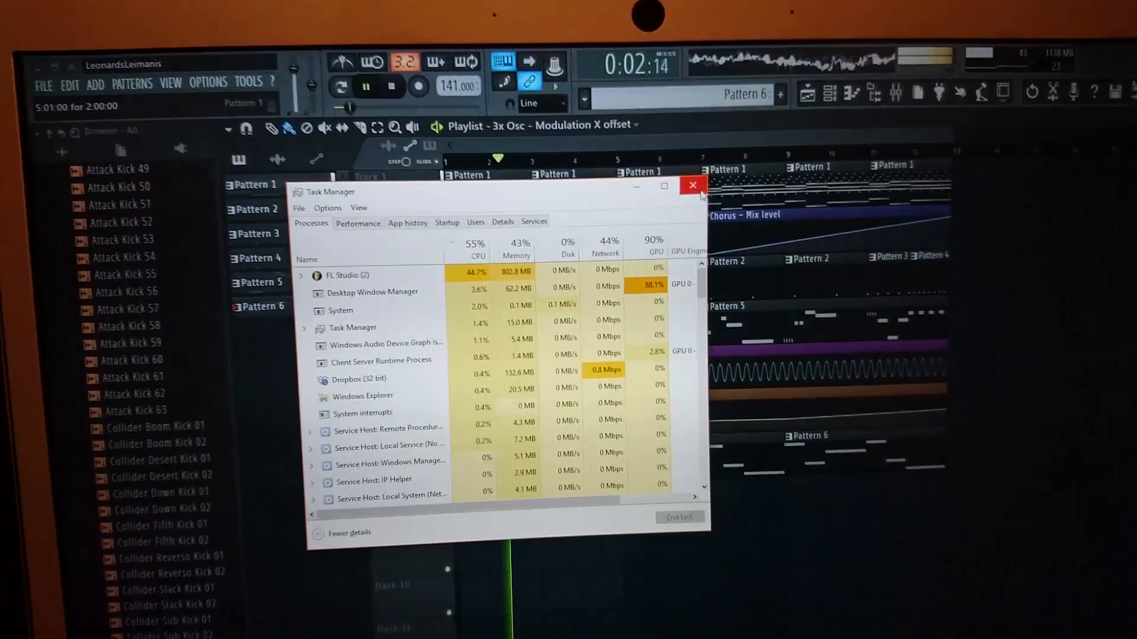
- Close Task Manager after the song plays through to 2:14
click(692, 185)
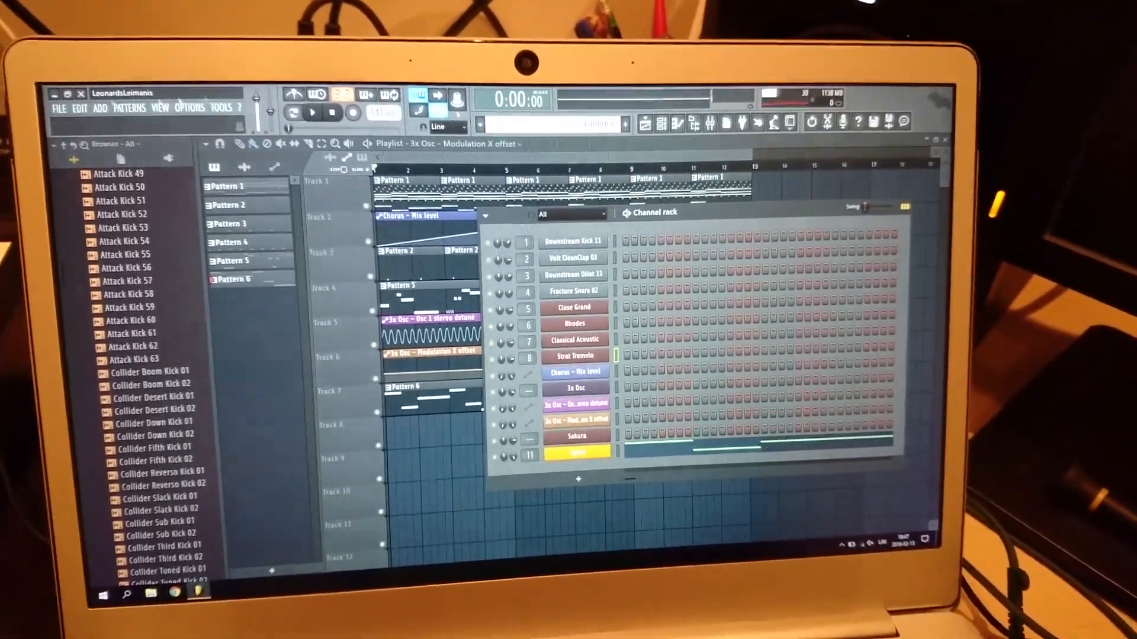
- Load the larger 'Release Me (feat. VEELA)' project from the FILE menu
click(64, 110)
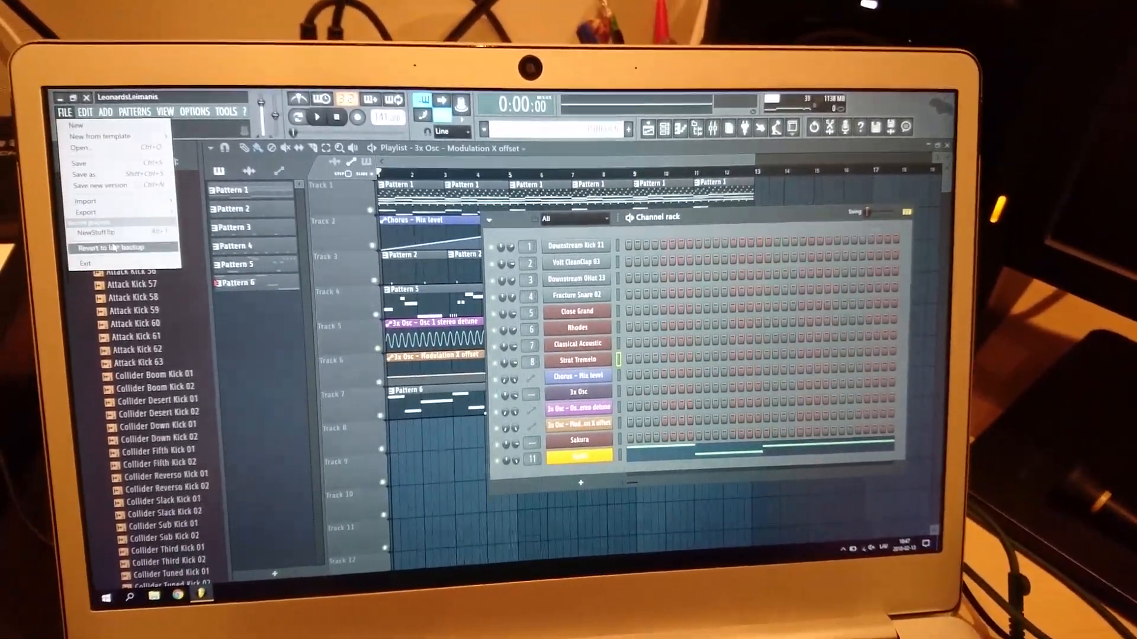
click(107, 246)
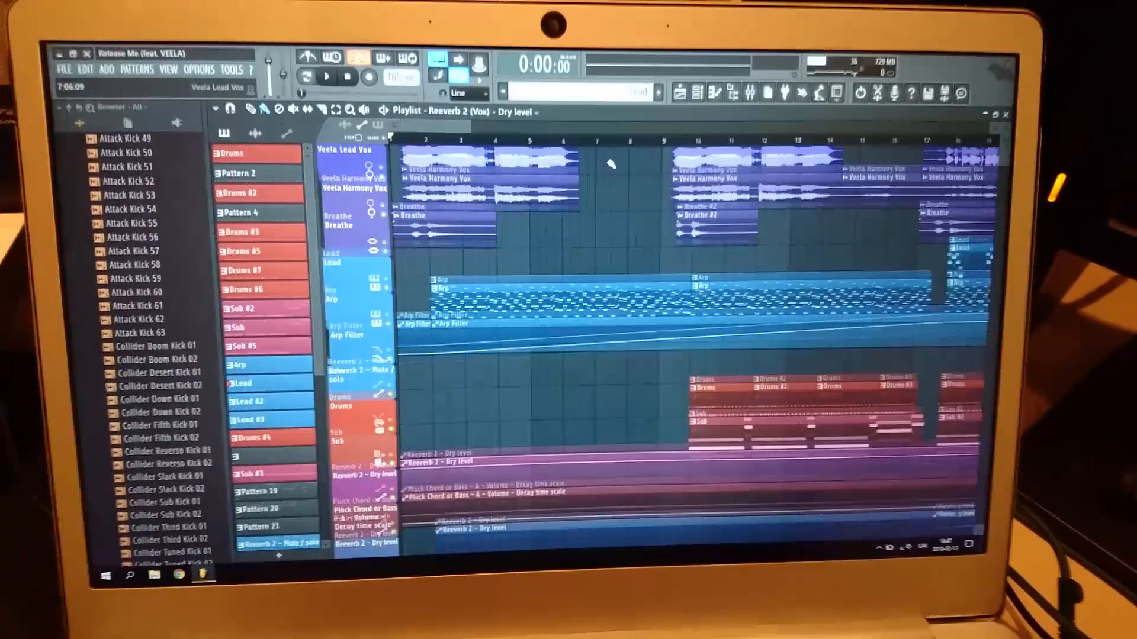
- Scroll to show the mixer inserts Arp, Lead 1, Vox and Breaths below the playlist
scroll(down, 3)
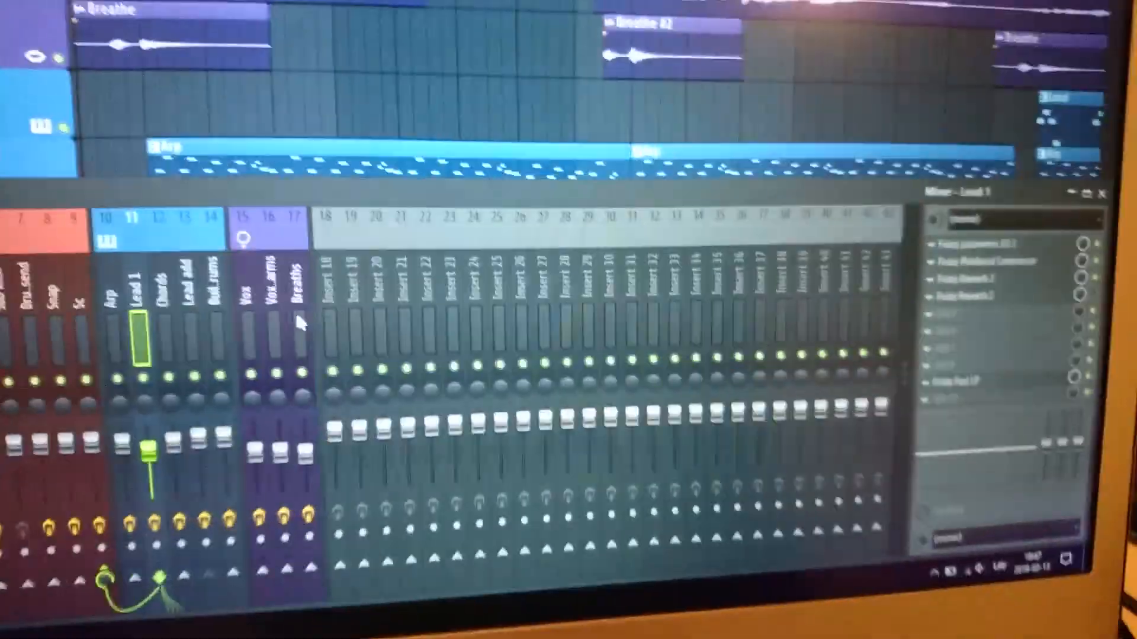
- Play 'Release Me' to 1:09 with audio channels like Veela Lead Vox and Breathe listed
click(259, 355)
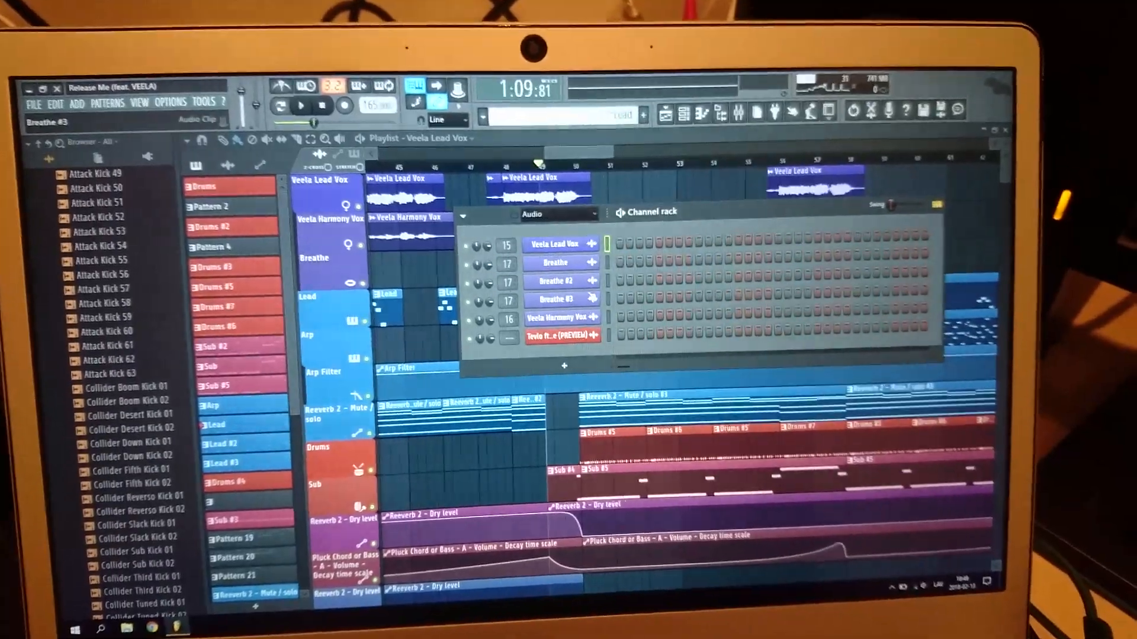
- Halt playback at 1:04 and list Minimal templates like Basic with limiter and Empty
click(559, 213)
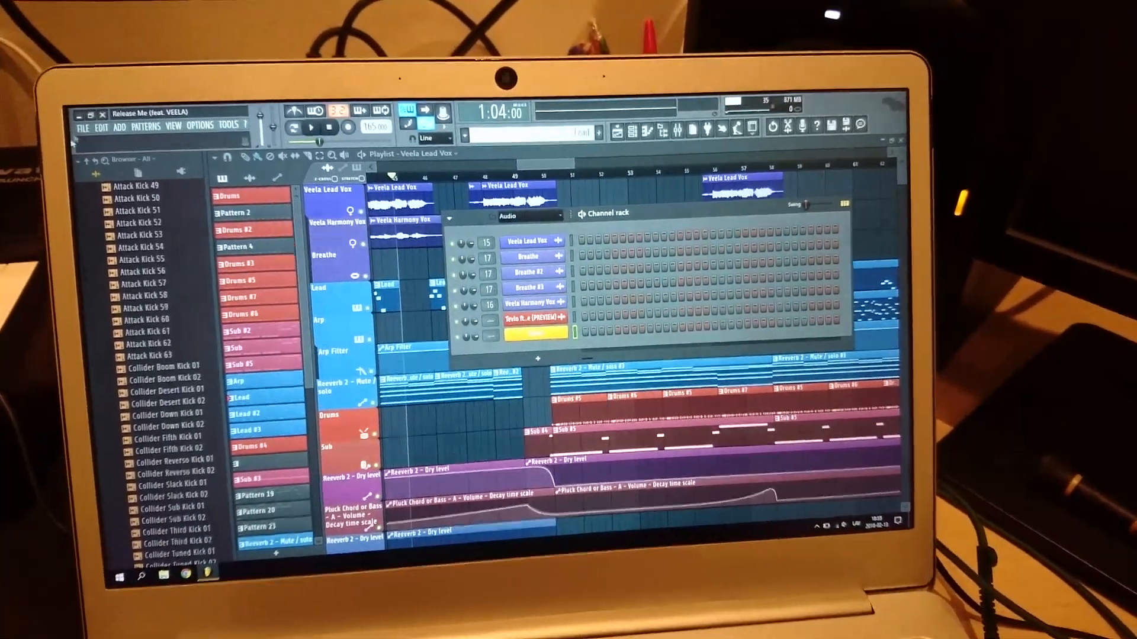
click(86, 115)
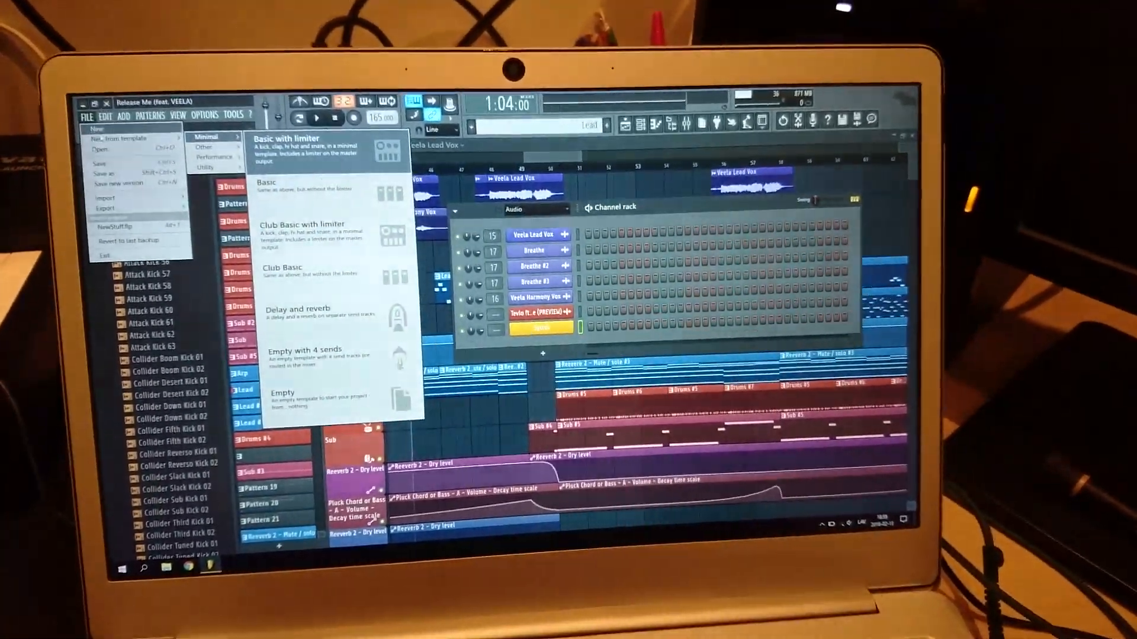